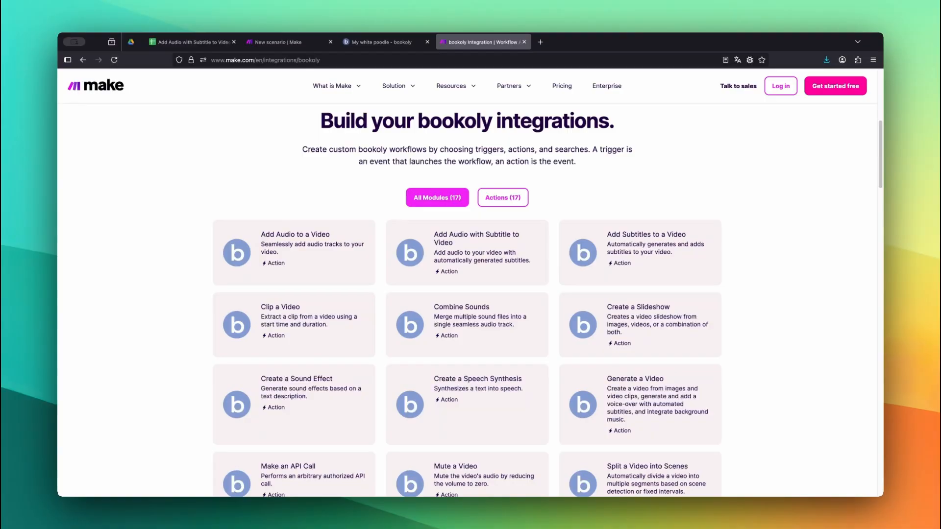
{"action": "double_click", "coordinate": [295, 235]}
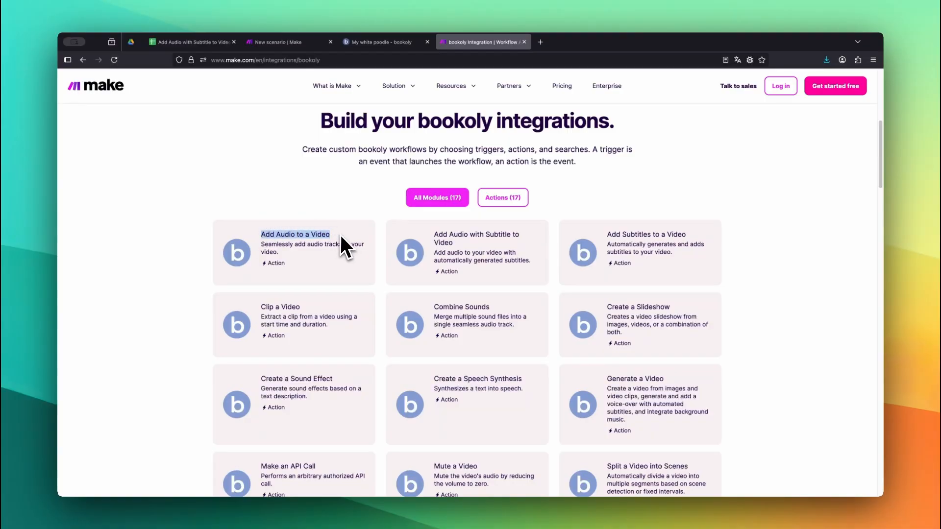